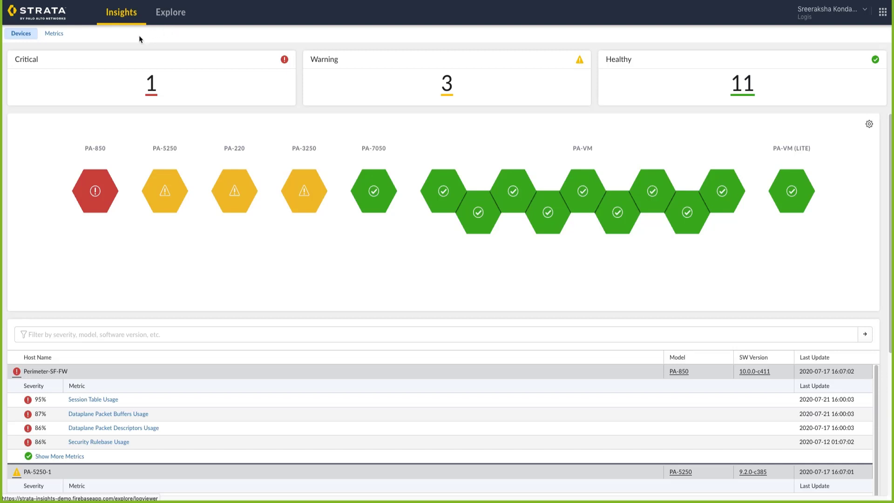
mouse_move(124, 35)
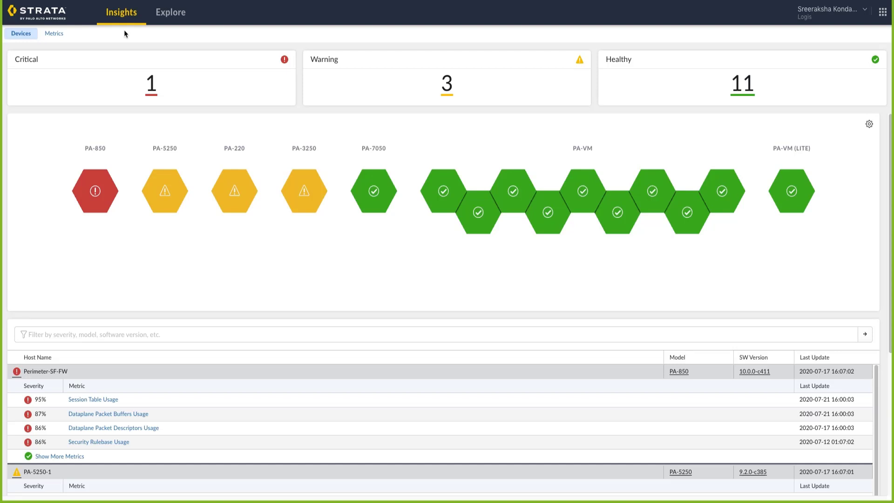
mouse_move(134, 112)
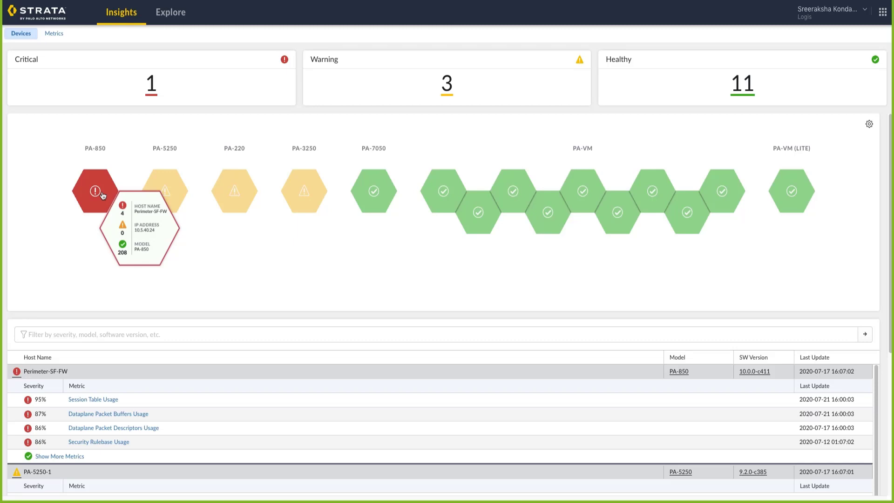
mouse_move(190, 106)
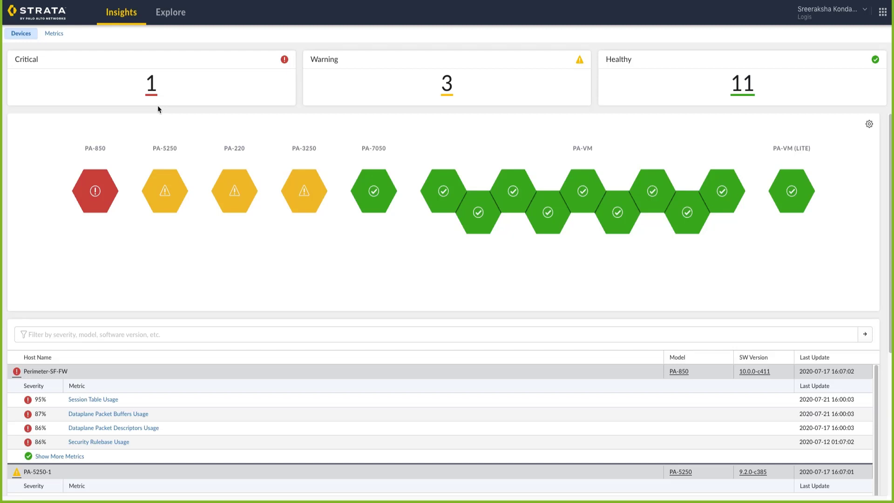
mouse_move(552, 111)
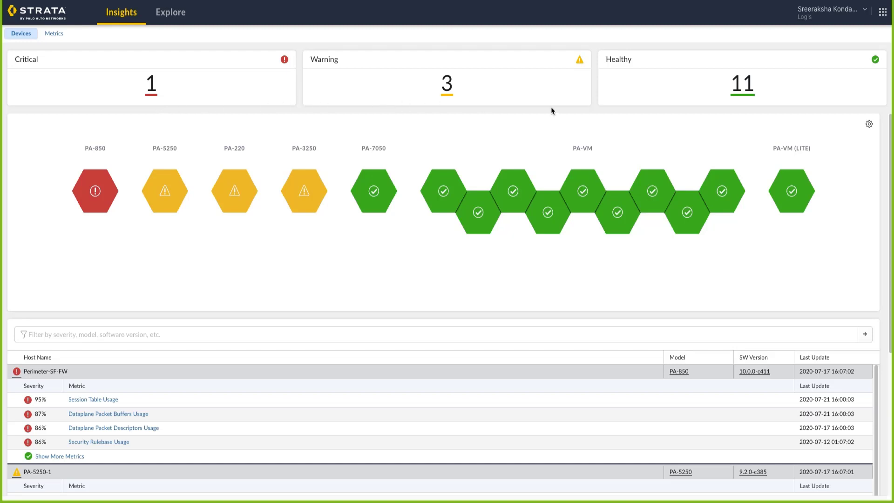
mouse_move(635, 104)
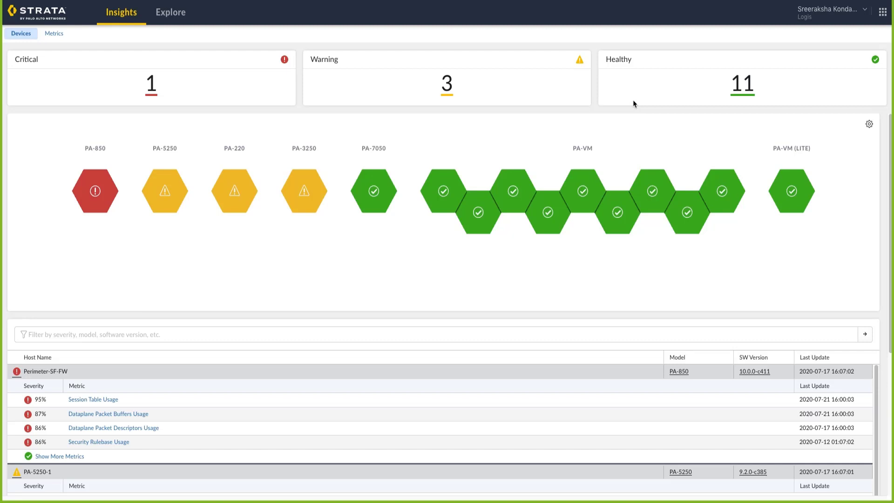
mouse_move(621, 114)
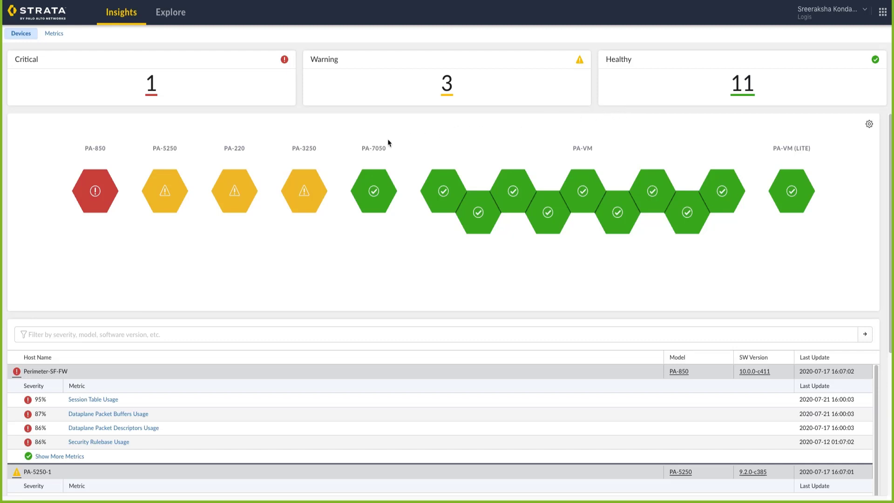
mouse_move(321, 144)
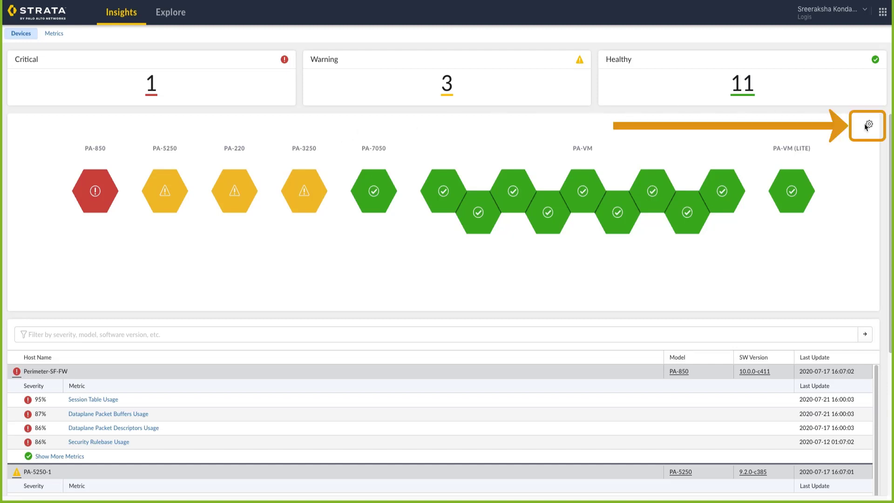
Open the hexagon gear options and enable showing Healthy Devices in the map.
click(866, 125)
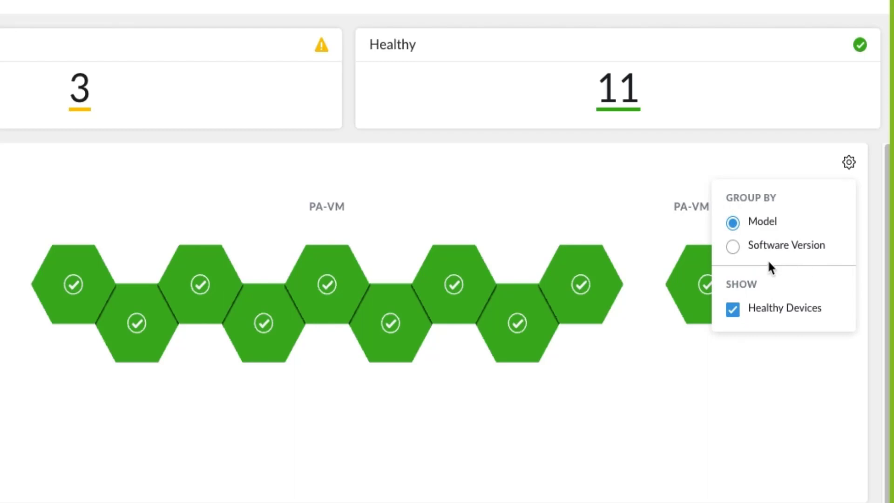
mouse_move(770, 265)
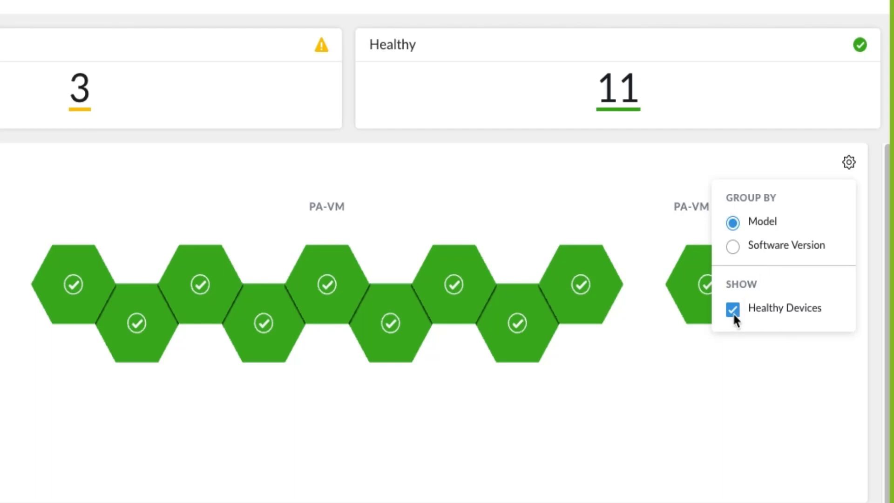
click(732, 310)
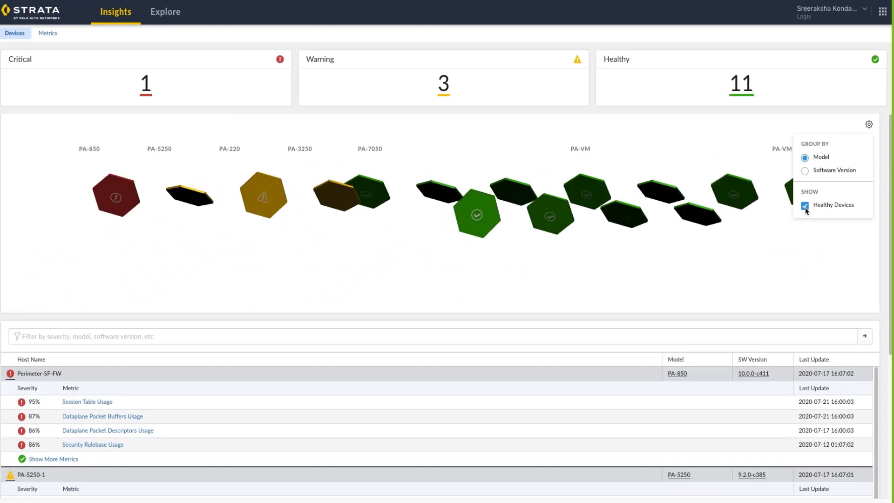
Scroll down to the device table listing critical and warning firewalls with flagged metrics.
scroll(down, 3)
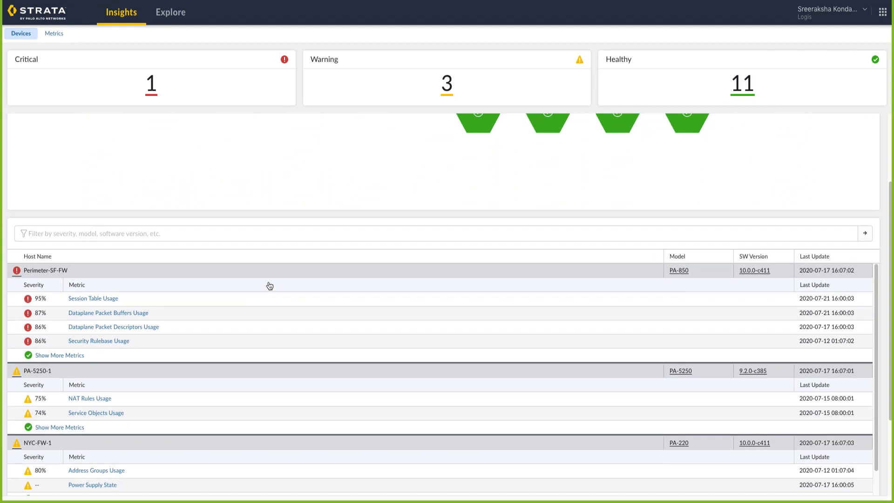
scroll(down, 3)
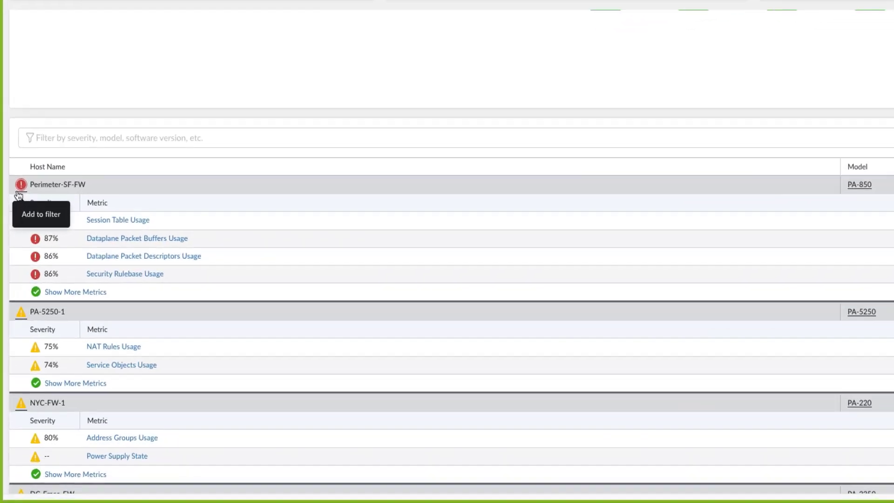
scroll(down, 3)
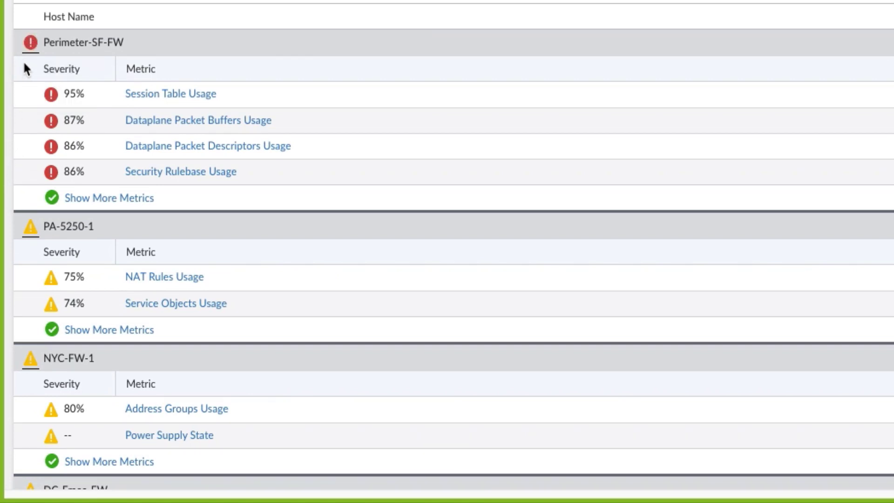
scroll(down, 3)
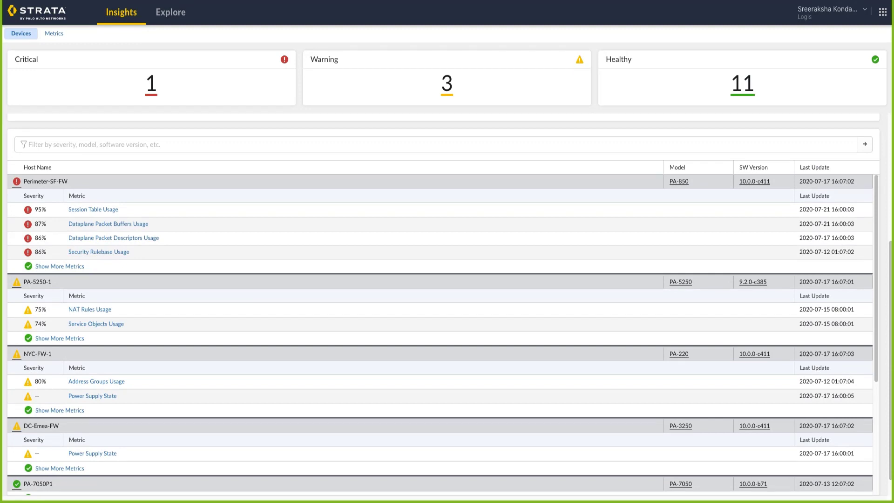
mouse_move(749, 127)
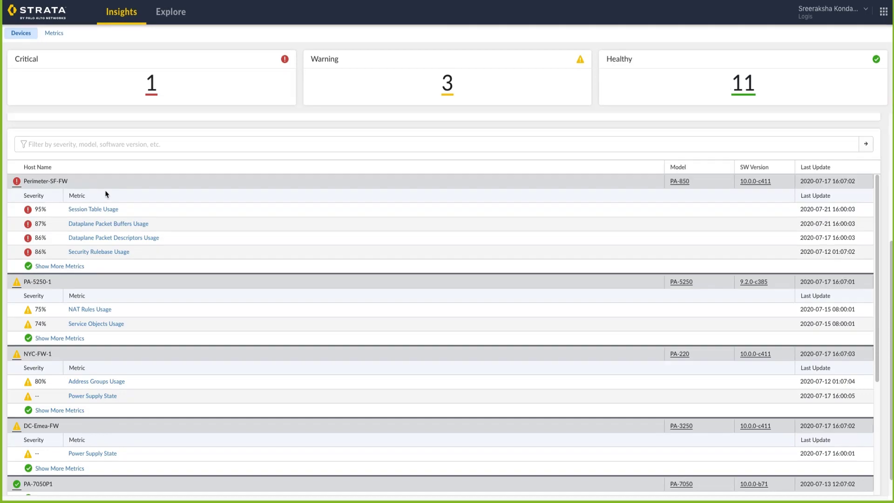
scroll(down, 3)
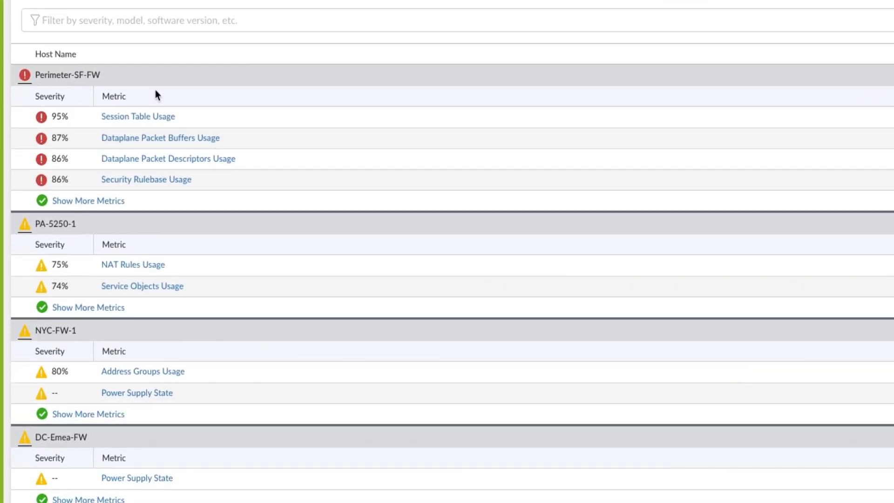
mouse_move(91, 86)
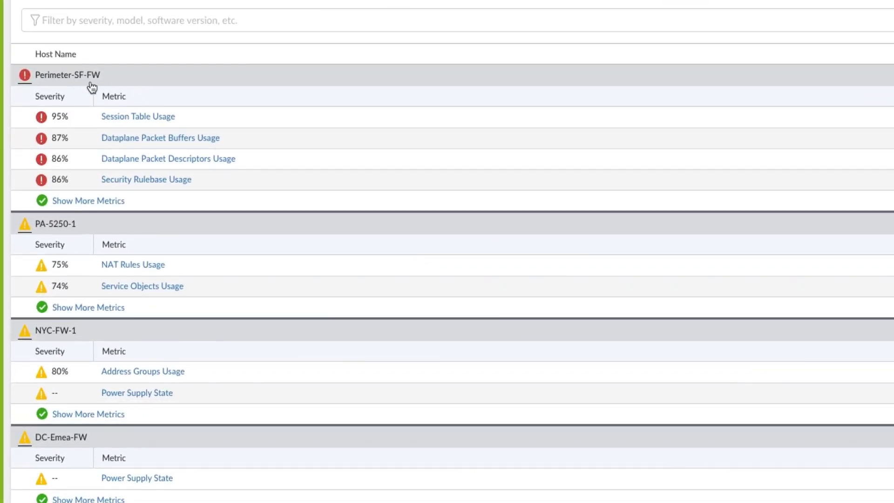
mouse_move(74, 186)
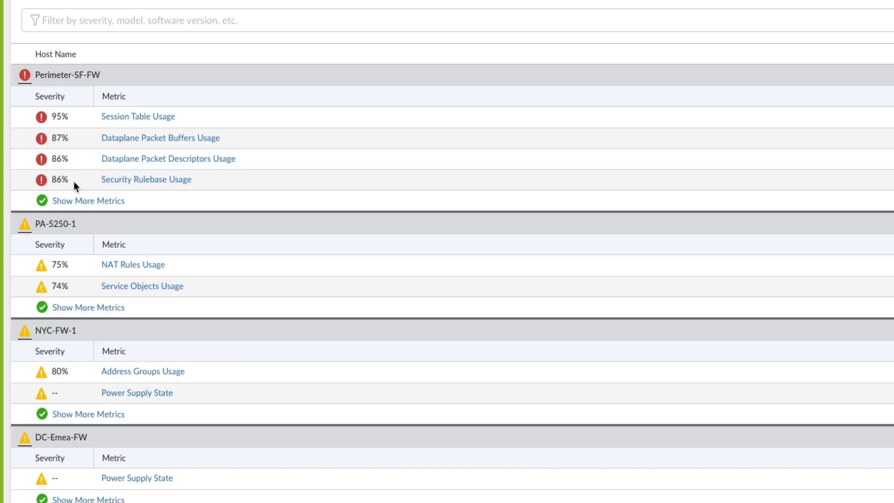
mouse_move(79, 161)
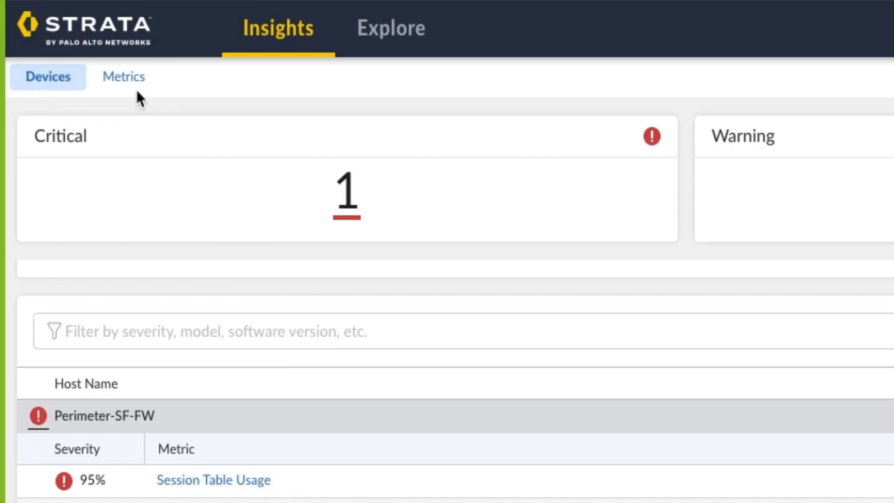
Open the Metrics tab to see 4 critical, 4 warning and 1391 healthy metrics.
click(124, 76)
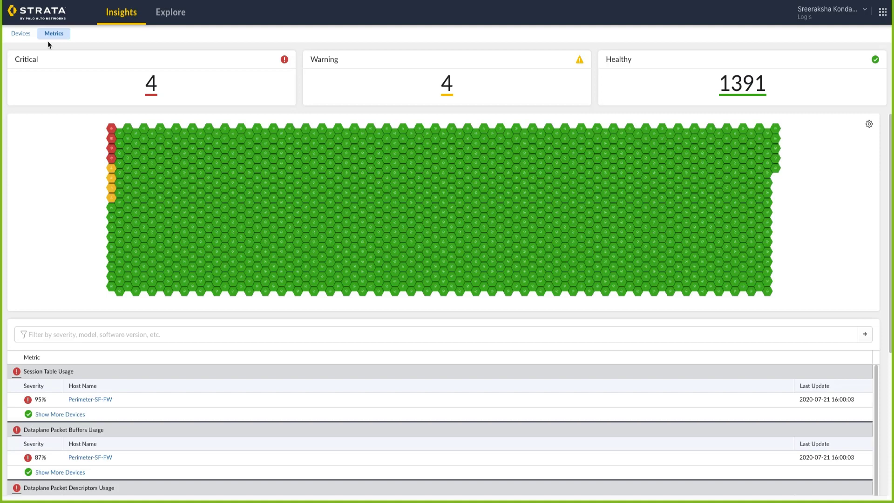
mouse_move(29, 378)
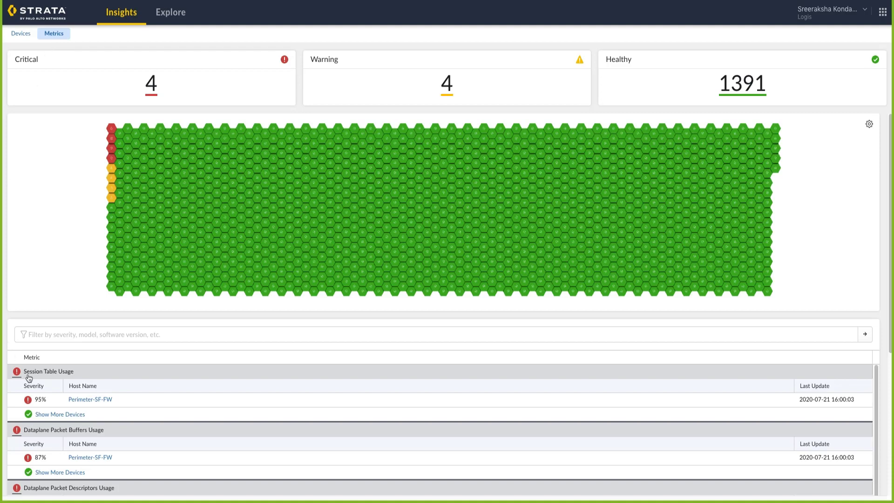